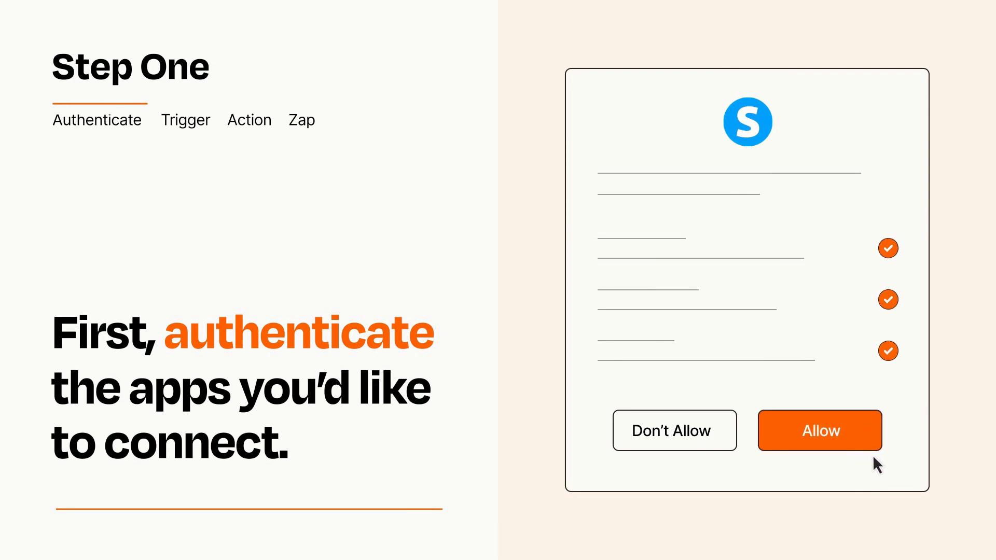
# - Approve the authorization prompt so Zapier can access the app account
pyautogui.click(820, 430)
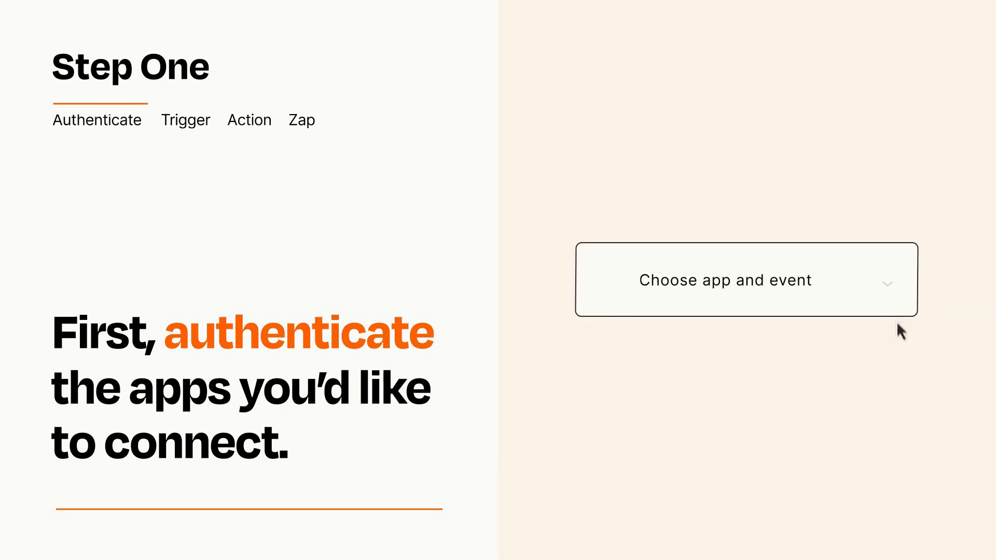
# - Choose Facebook with the New Lead event as the Zap's trigger
pyautogui.click(745, 280)
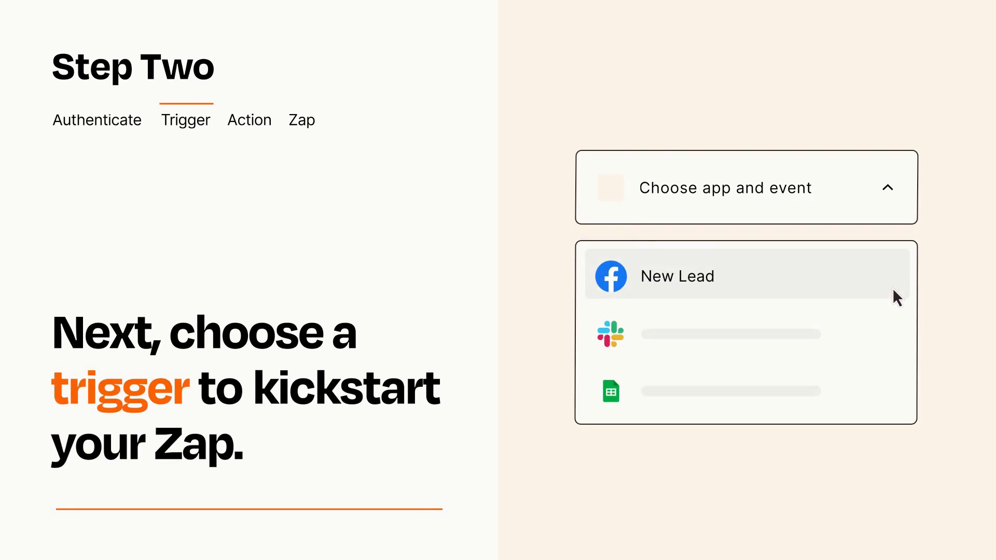
pyautogui.moveTo(896, 331)
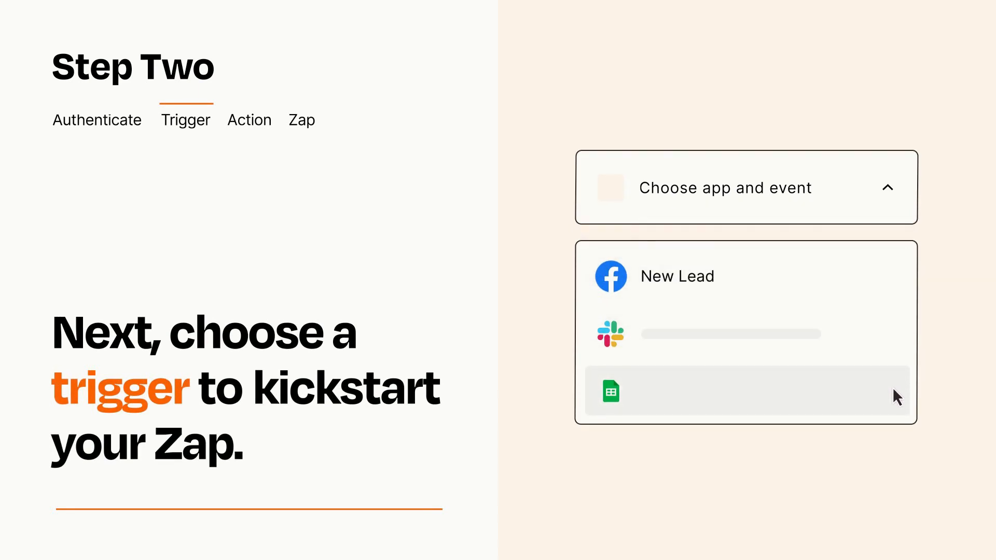
pyautogui.moveTo(899, 284)
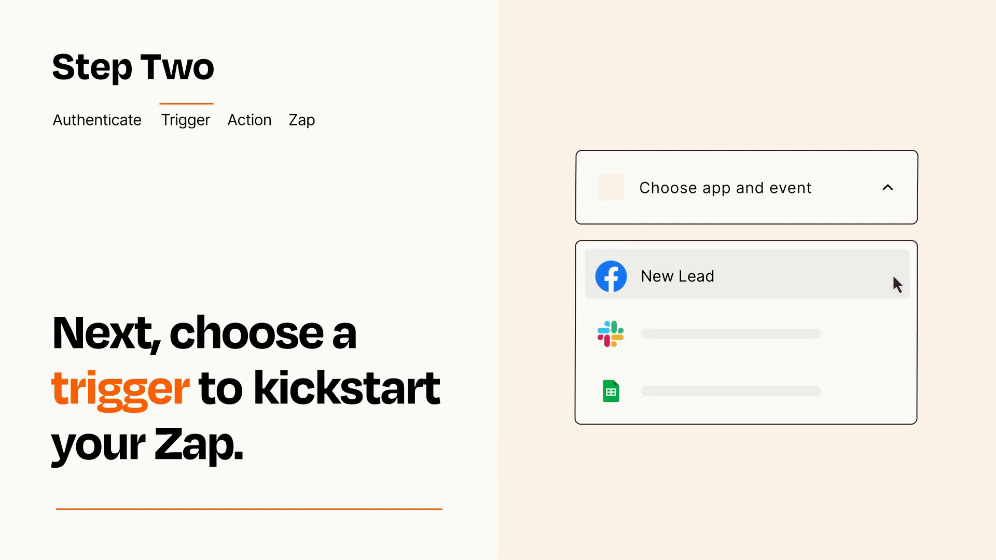
pyautogui.moveTo(896, 293)
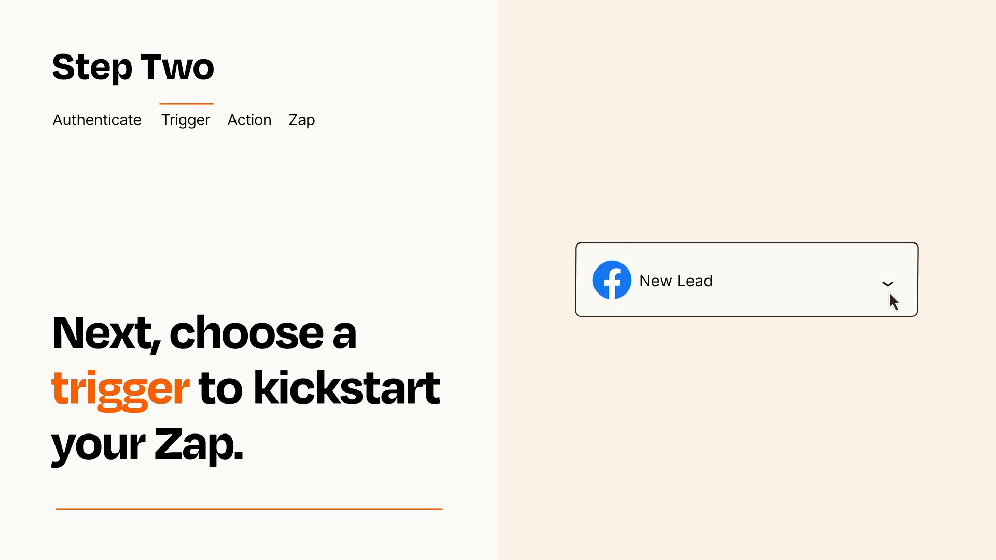
pyautogui.moveTo(906, 293)
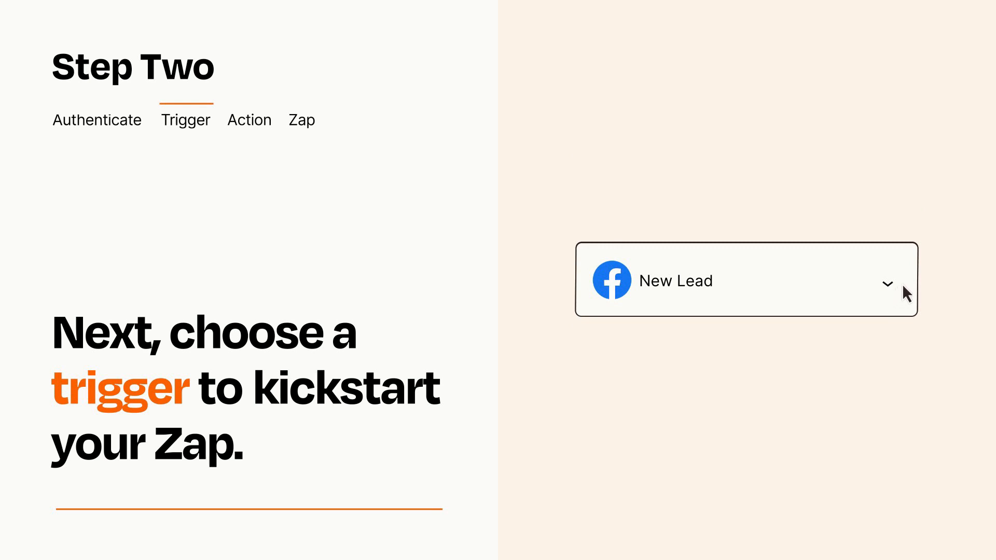
pyautogui.moveTo(906, 288)
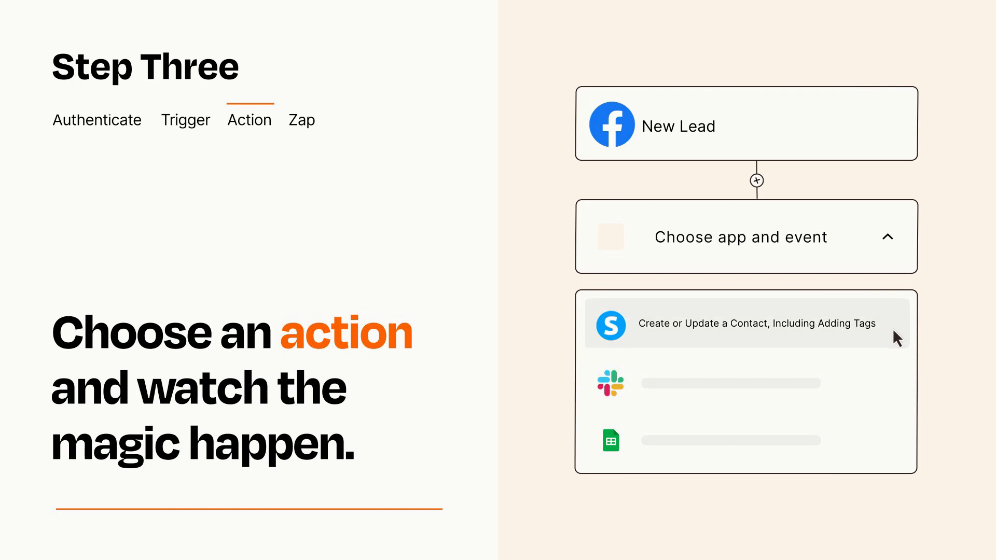
# - Pick 'Create or Update a Contact, Including Adding Tags' as the action after New Lead
pyautogui.click(746, 324)
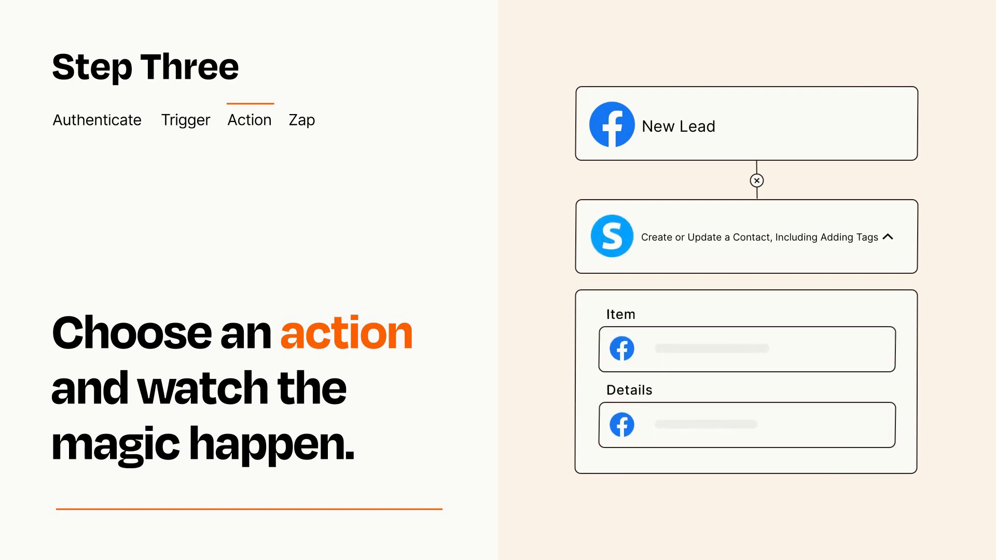